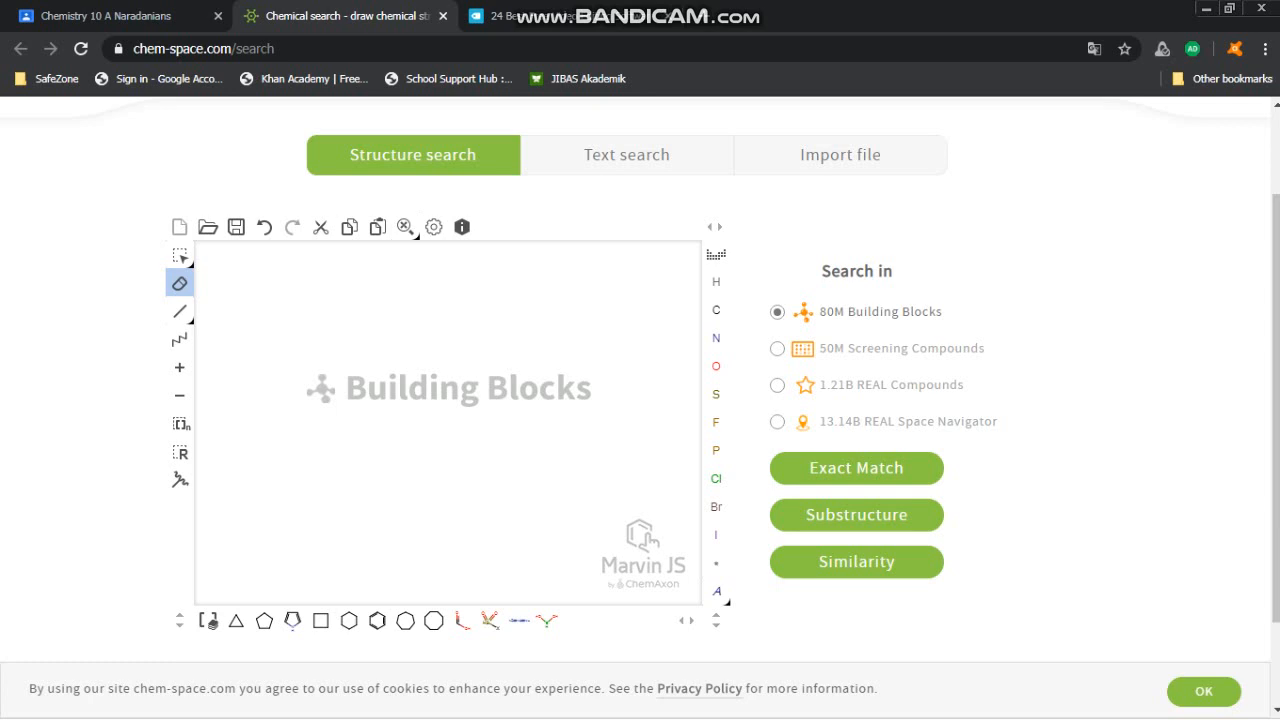
pyautogui.moveTo(180, 368)
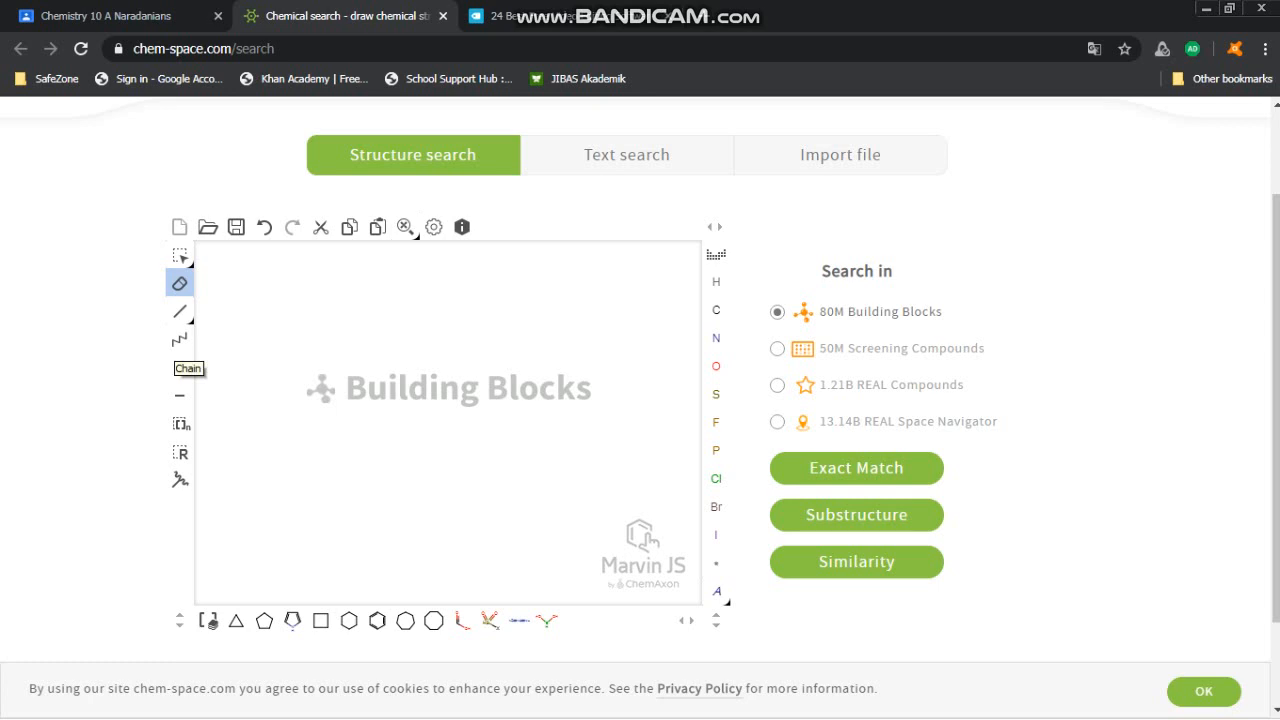
# Step: Draw a four-carbon butane chain on the empty canvas with the Chain tool
pyautogui.click(180, 338)
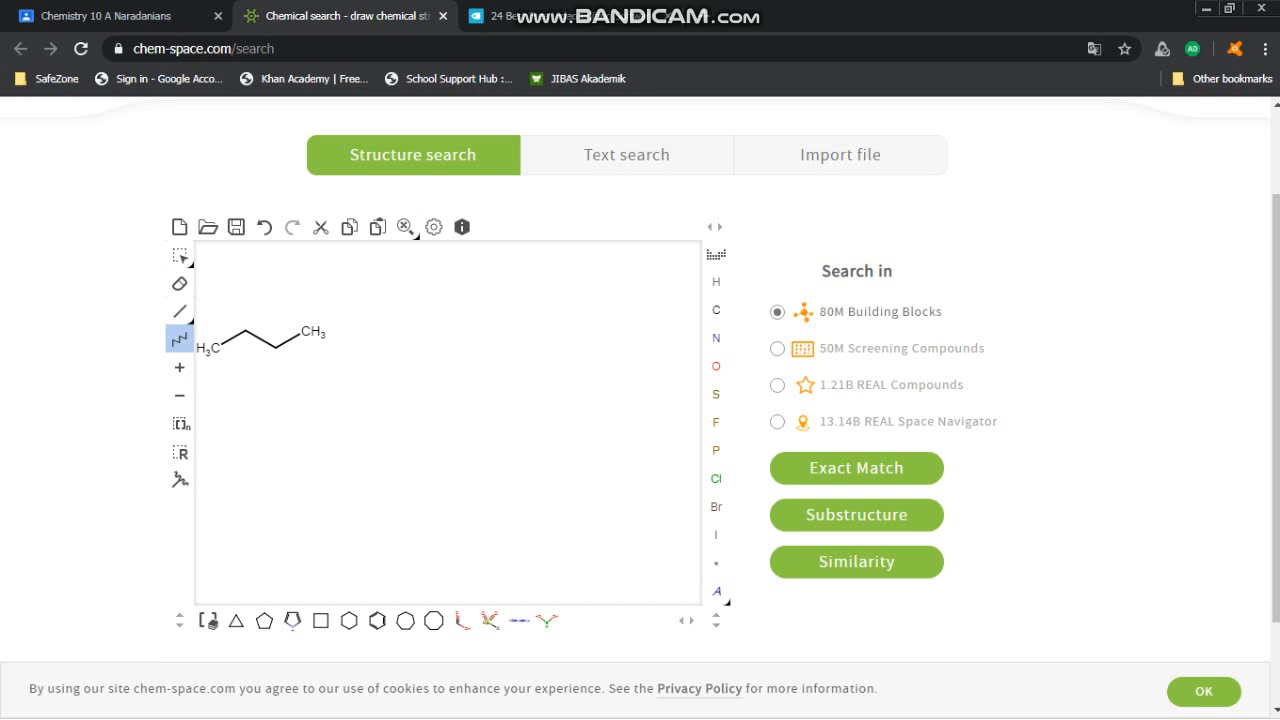
pyautogui.moveTo(716, 478)
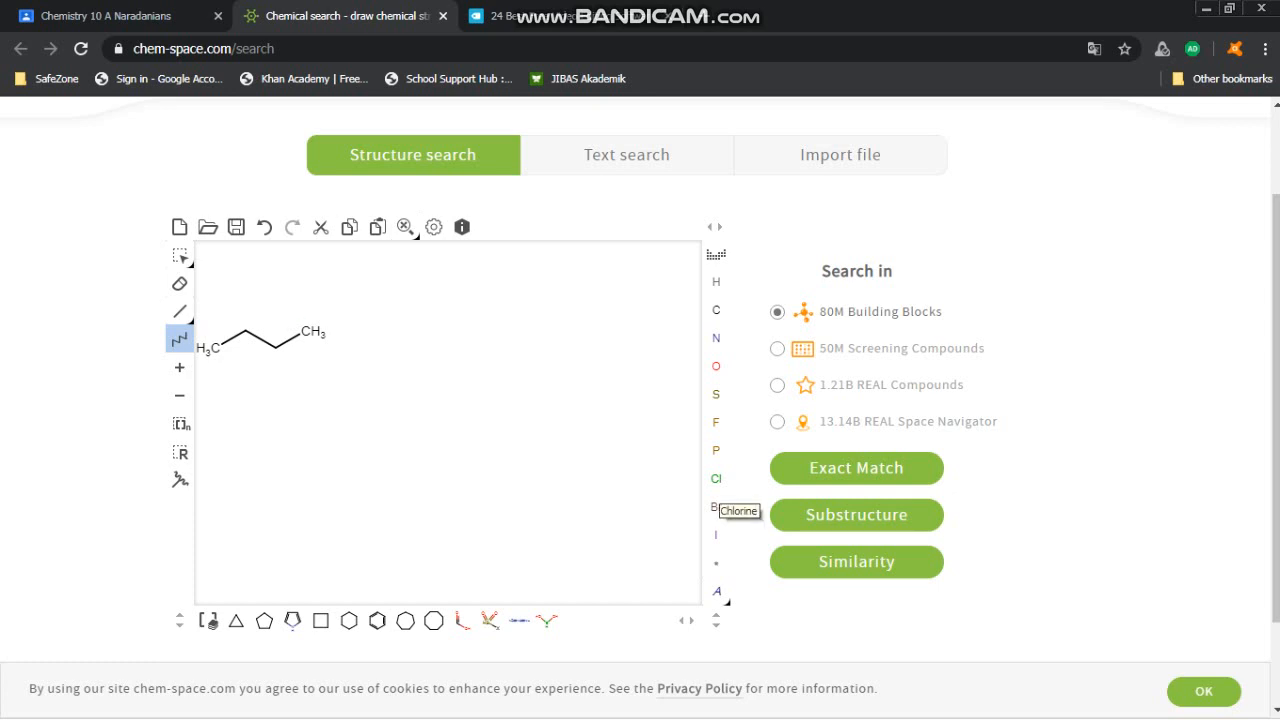
pyautogui.moveTo(716, 508)
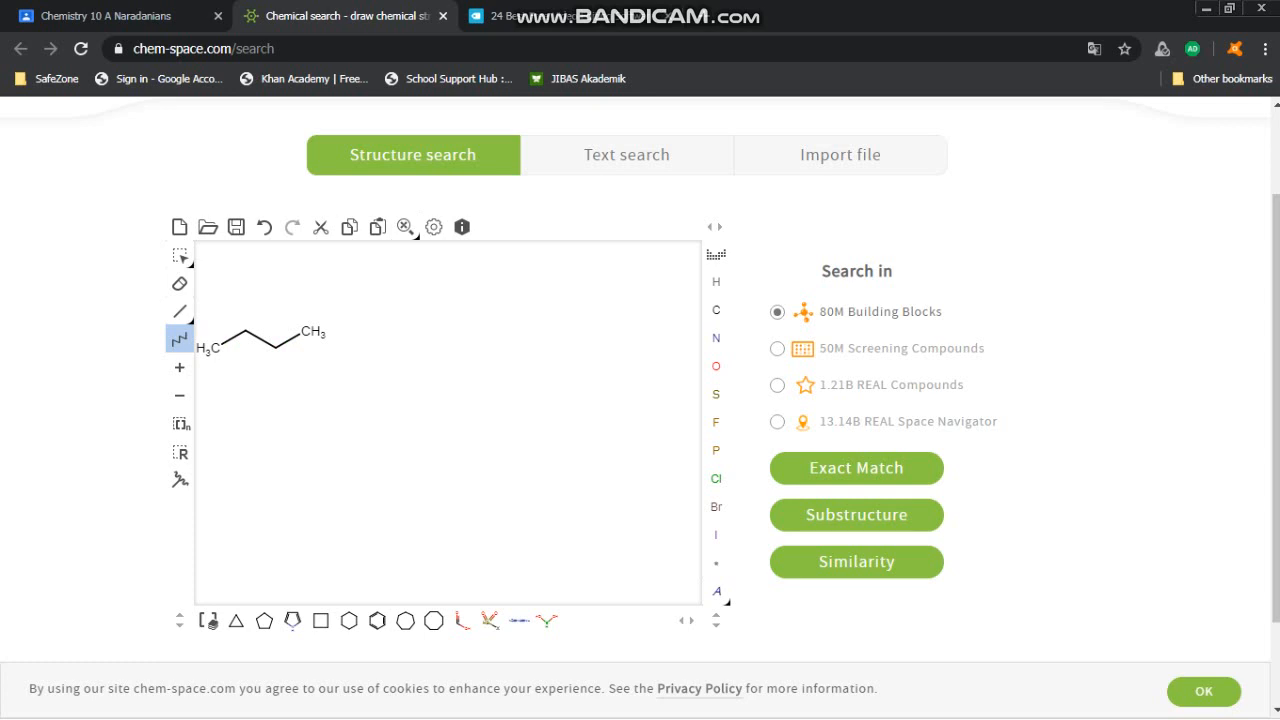
pyautogui.moveTo(180, 338)
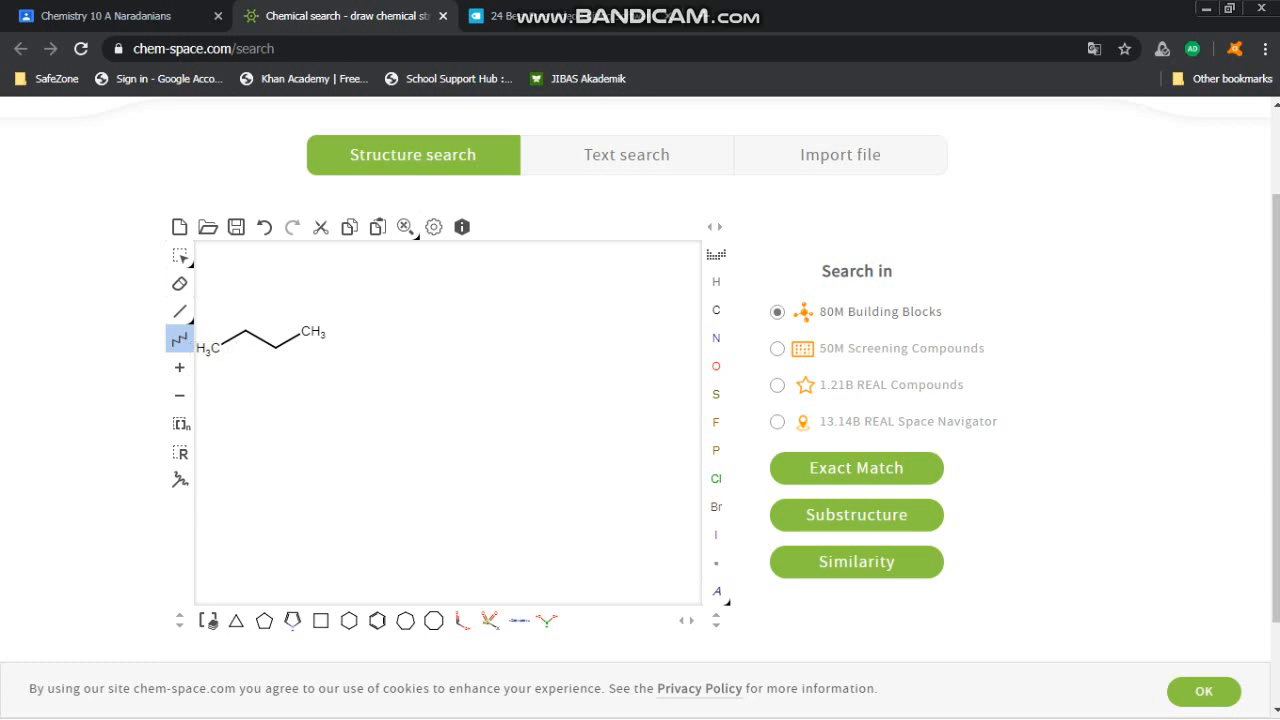
# Step: Add a single-bond branch on the chain's inner carbon and make it chlorine, giving 2-chlorobutane
pyautogui.click(180, 338)
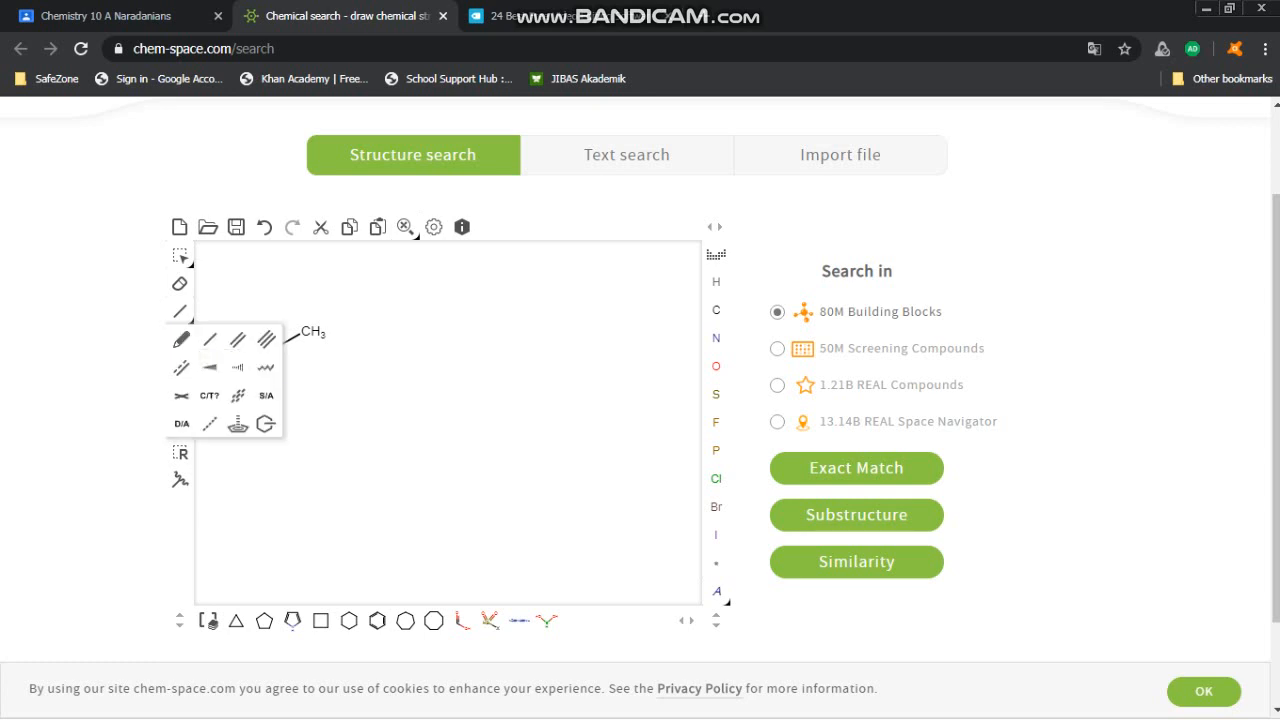
pyautogui.moveTo(208, 366)
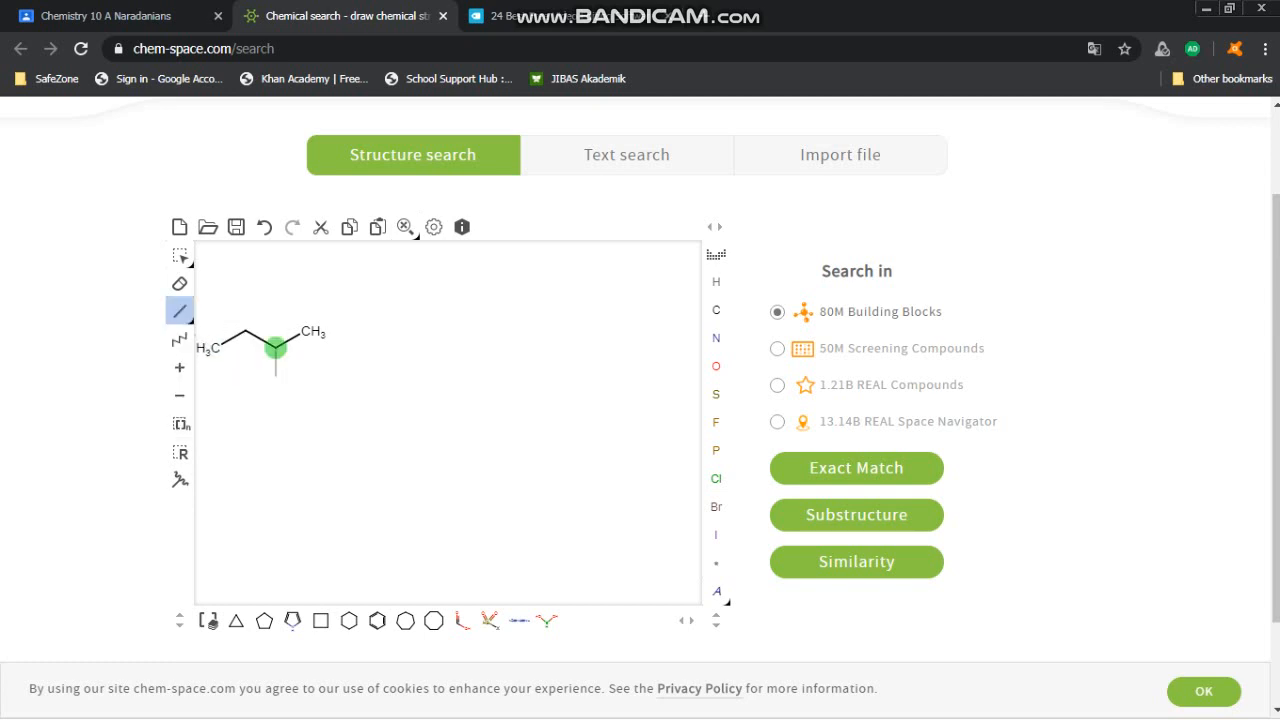
pyautogui.click(276, 350)
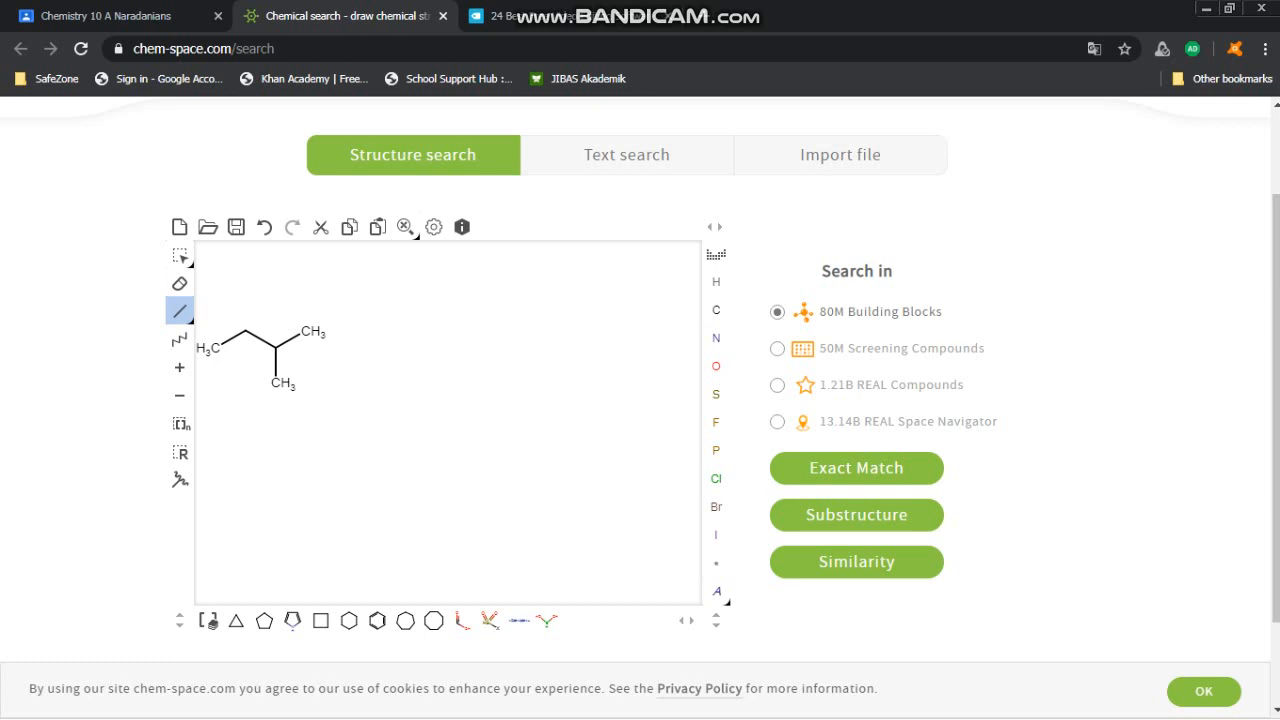
pyautogui.click(716, 478)
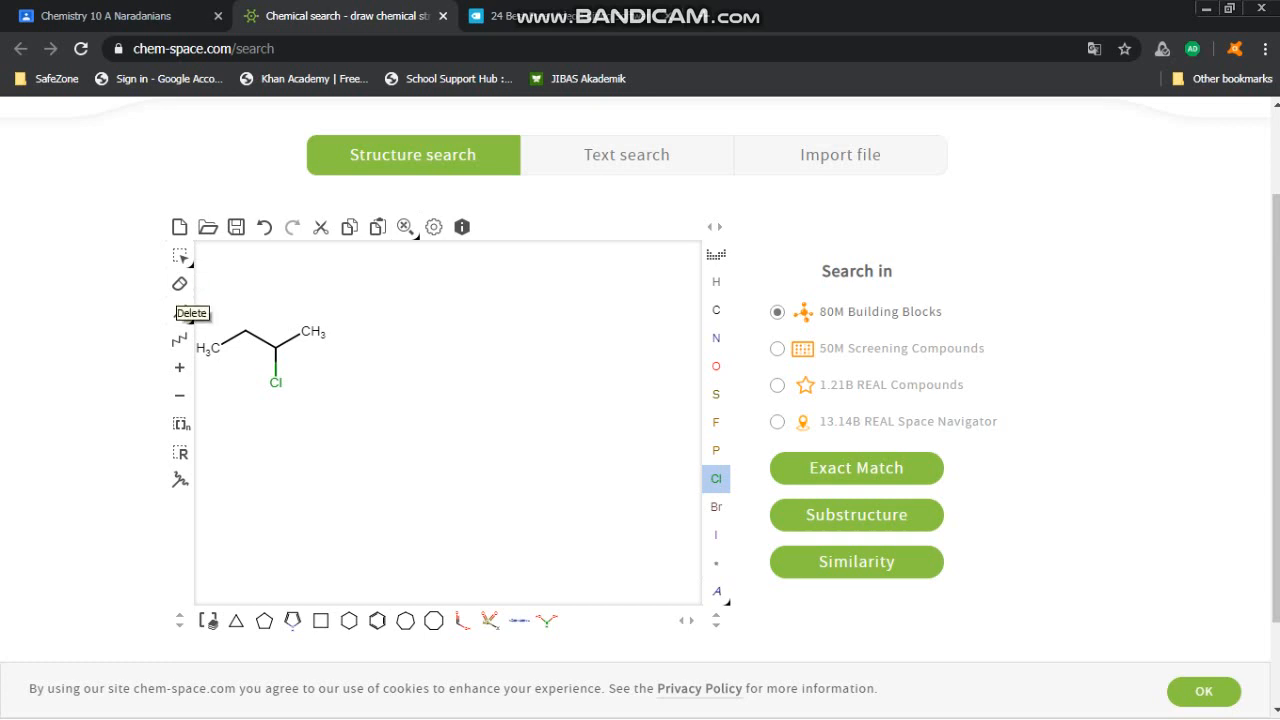
# Step: Delete the chlorine and an end carbon, then give the central carbon a double-bonded oxygen to form acetone
pyautogui.click(180, 284)
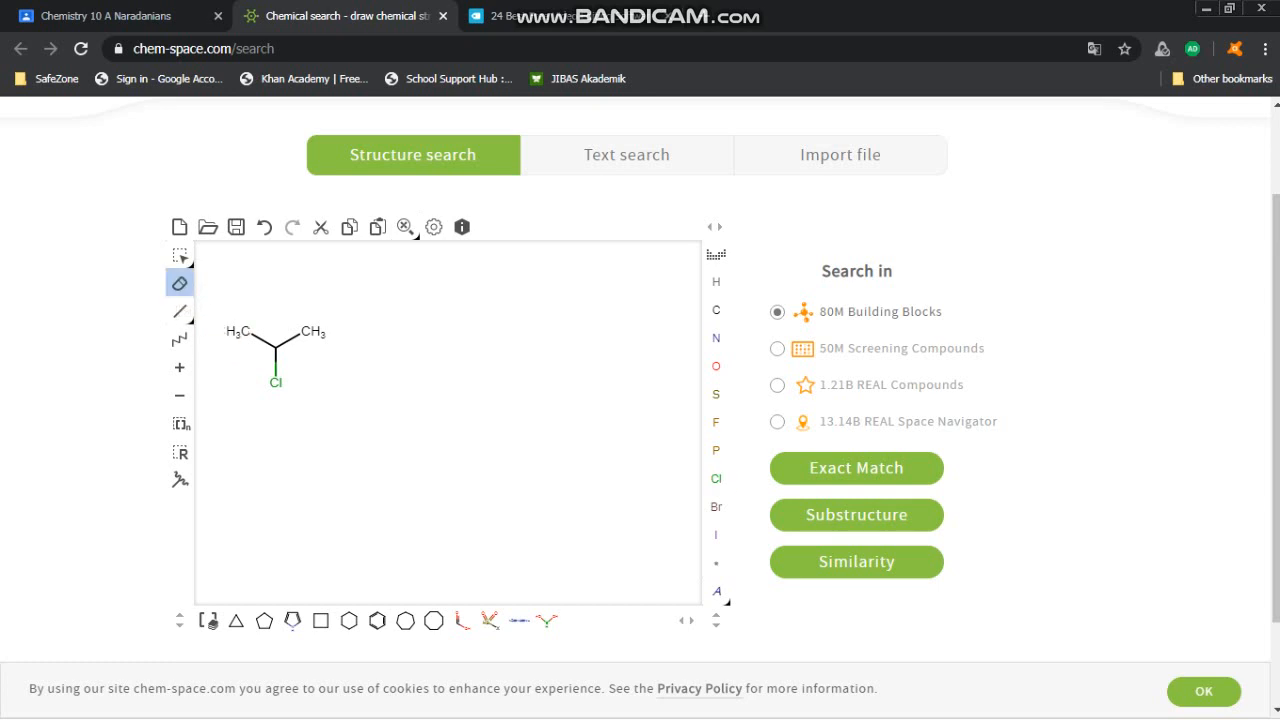
pyautogui.click(276, 360)
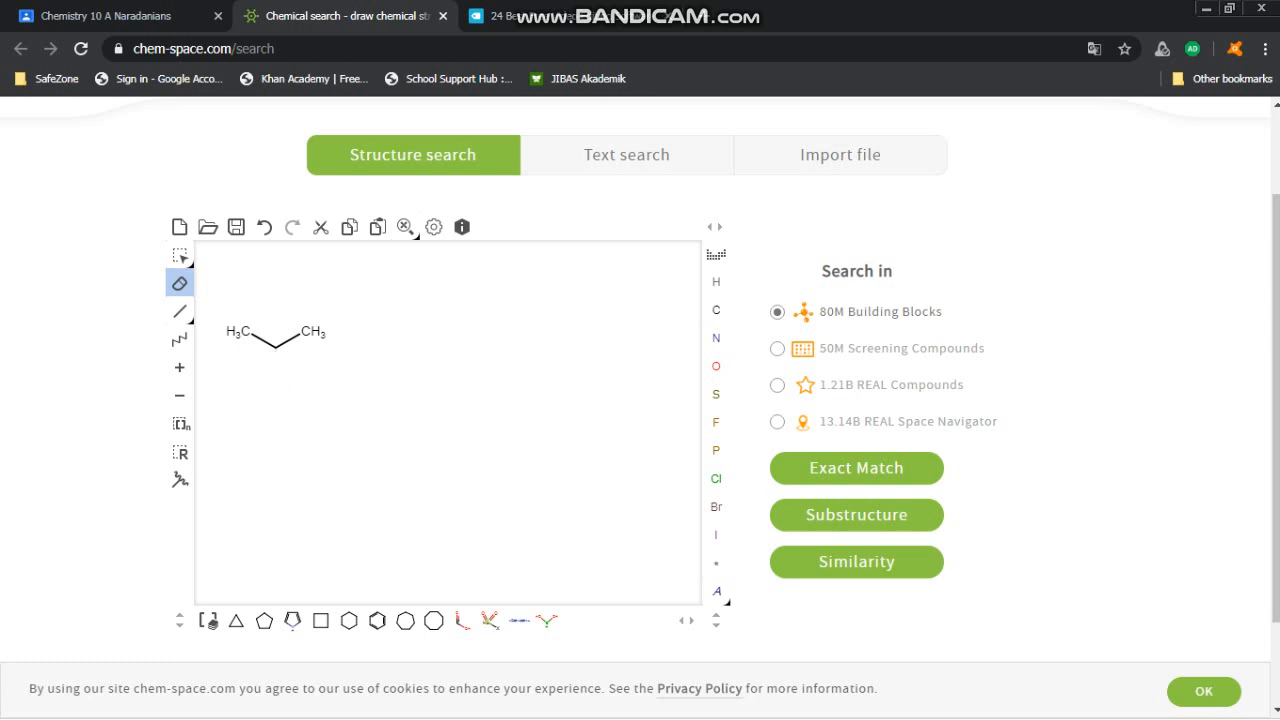
pyautogui.click(180, 338)
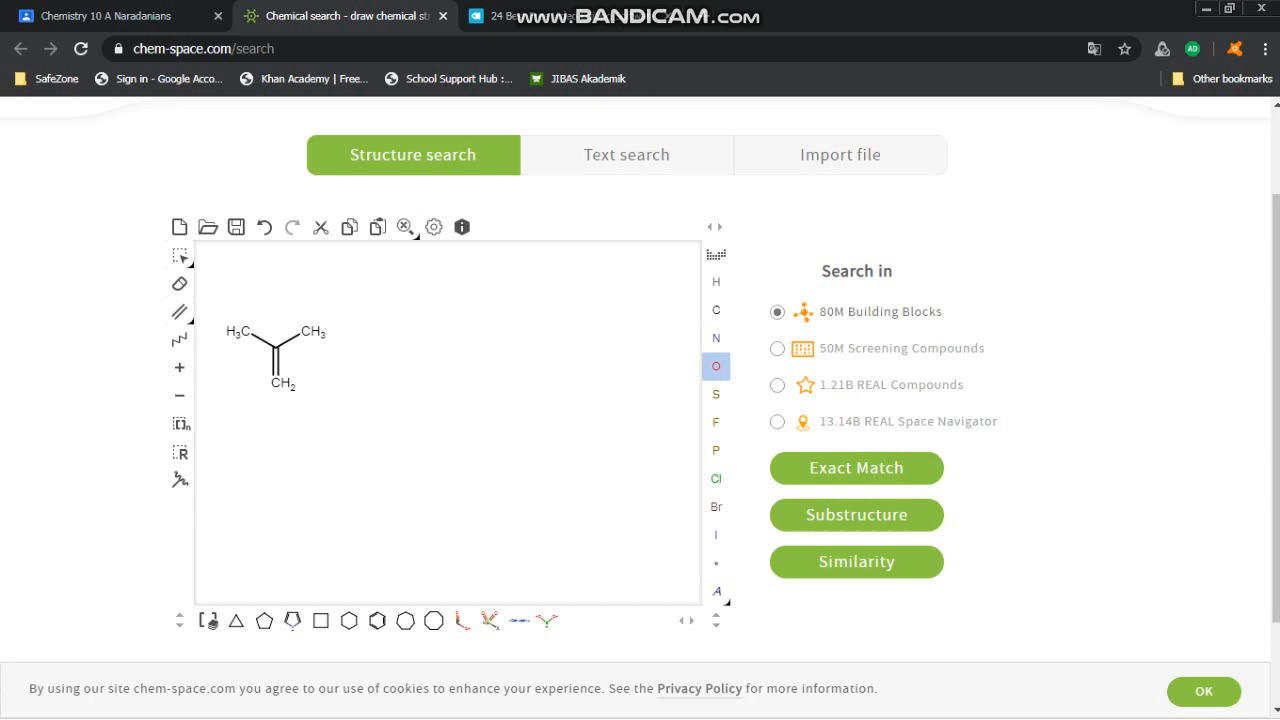
pyautogui.click(284, 378)
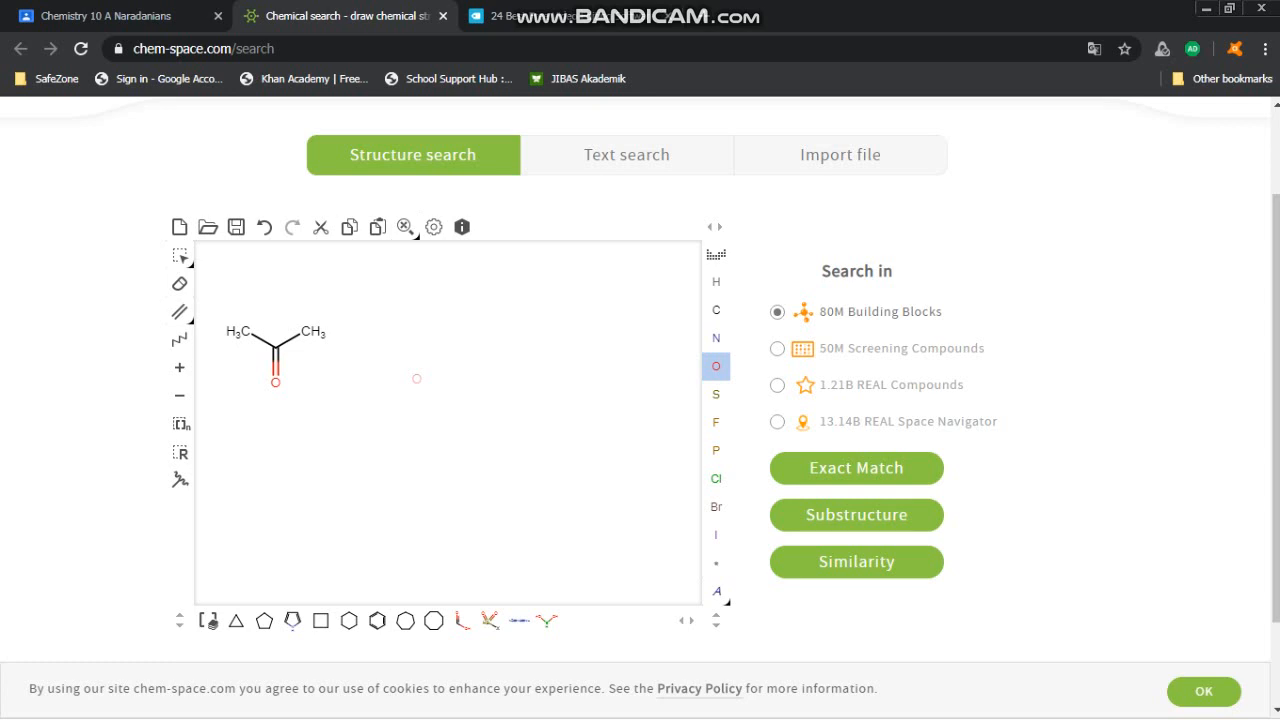
pyautogui.moveTo(320, 396)
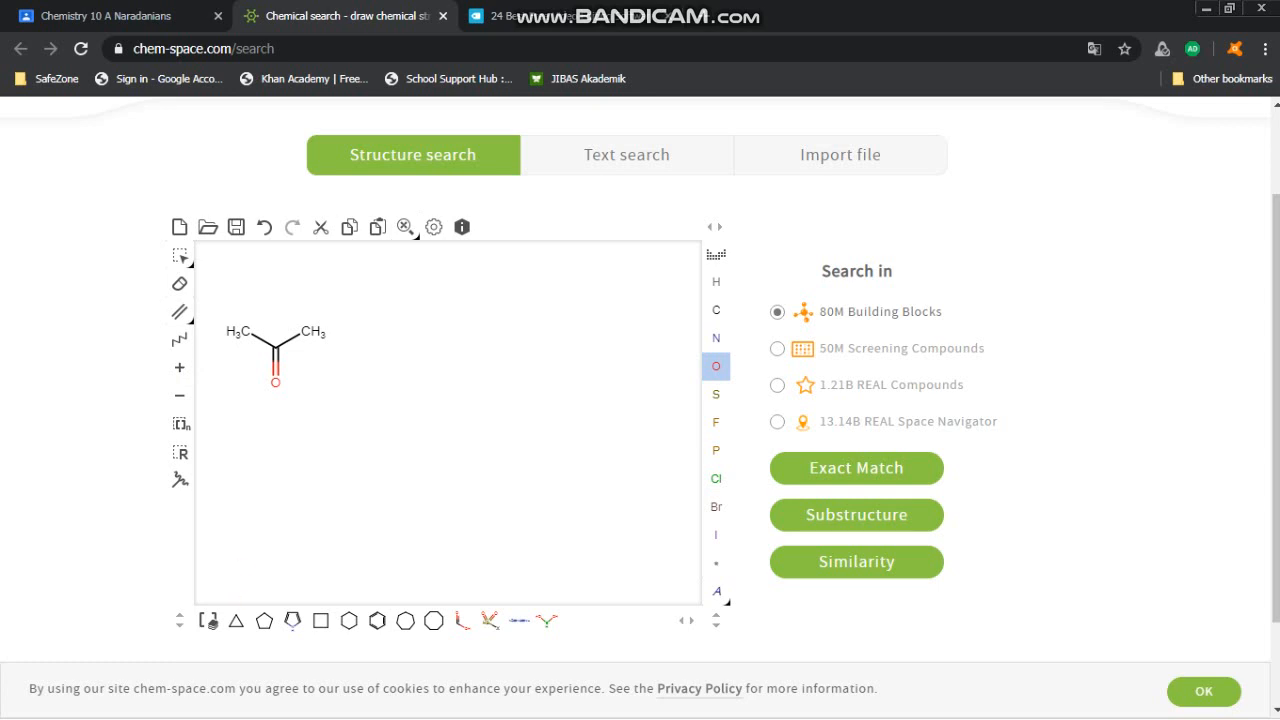
# Step: Place cyclopropane, cyclopentane, cyclohexane and benzene ring templates beside the acetone
pyautogui.click(236, 620)
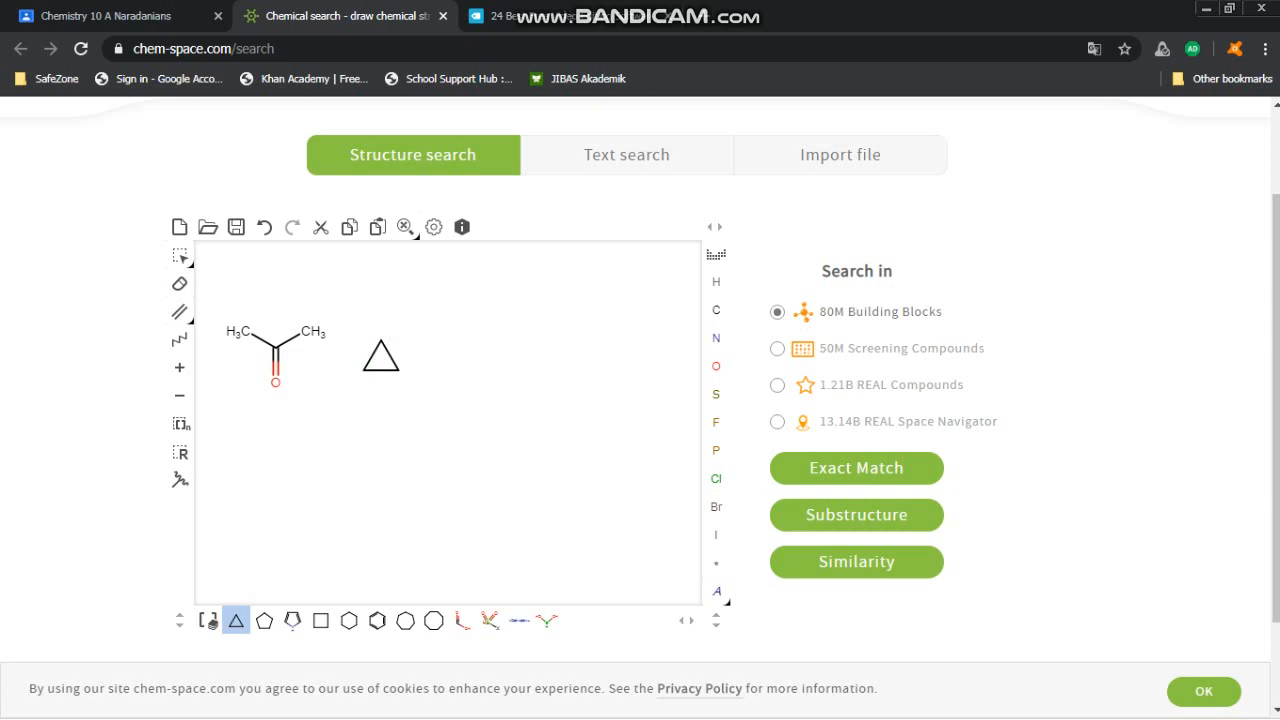
pyautogui.click(264, 620)
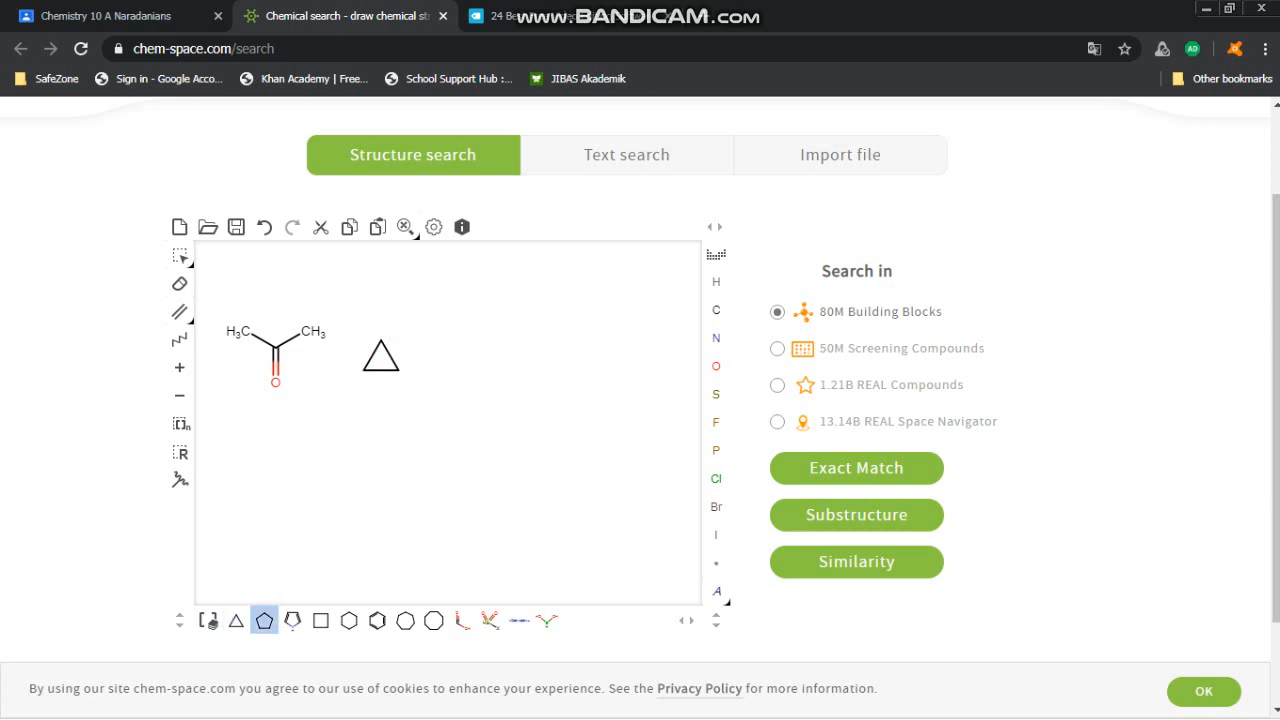
pyautogui.click(440, 342)
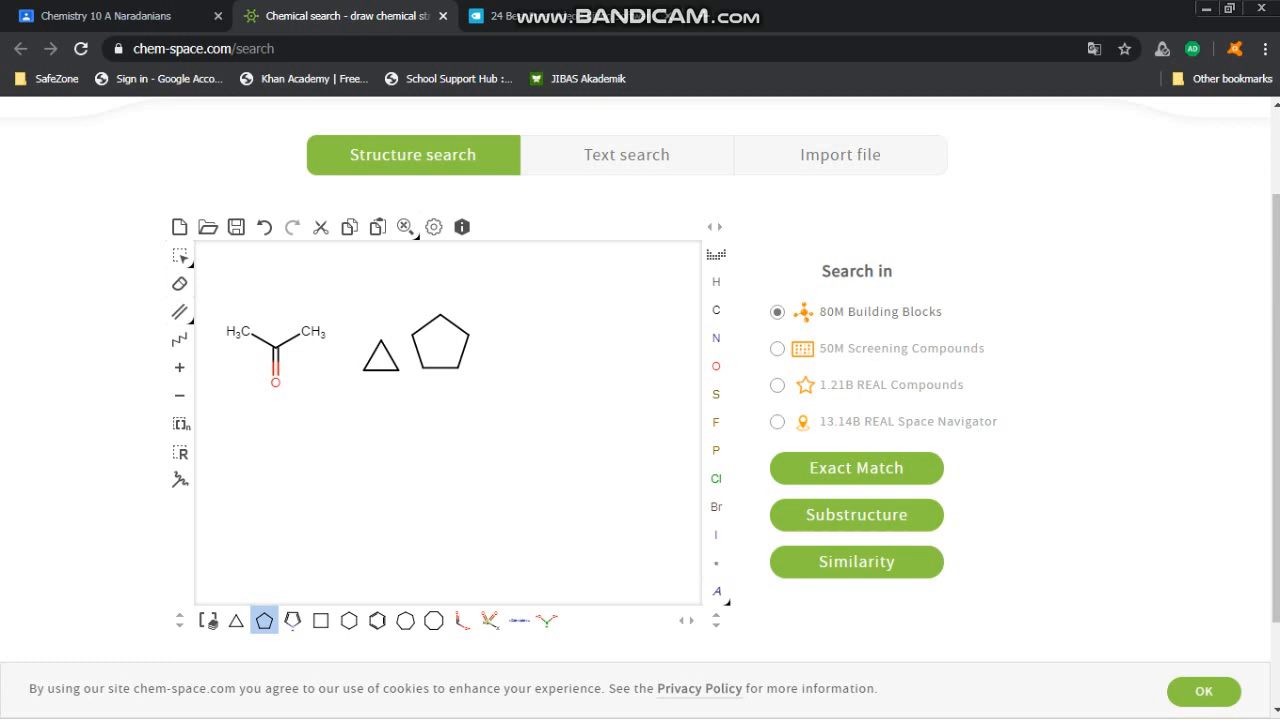
pyautogui.click(348, 620)
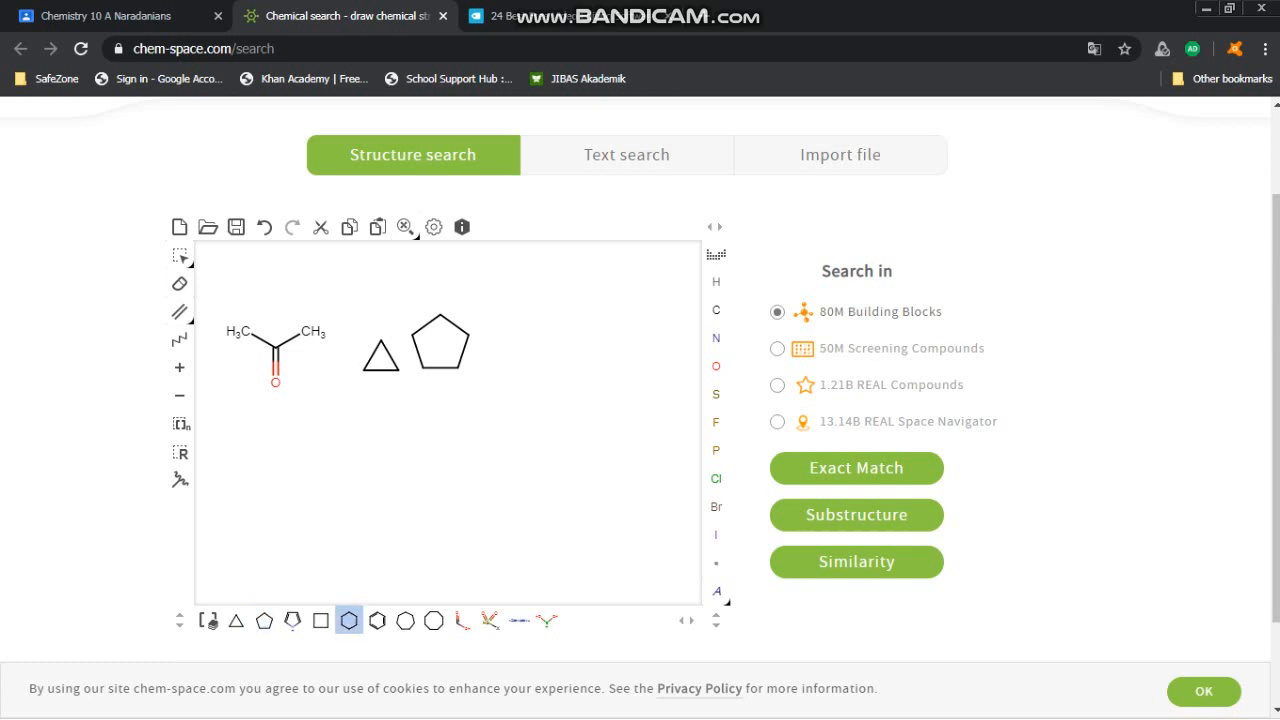
pyautogui.click(504, 356)
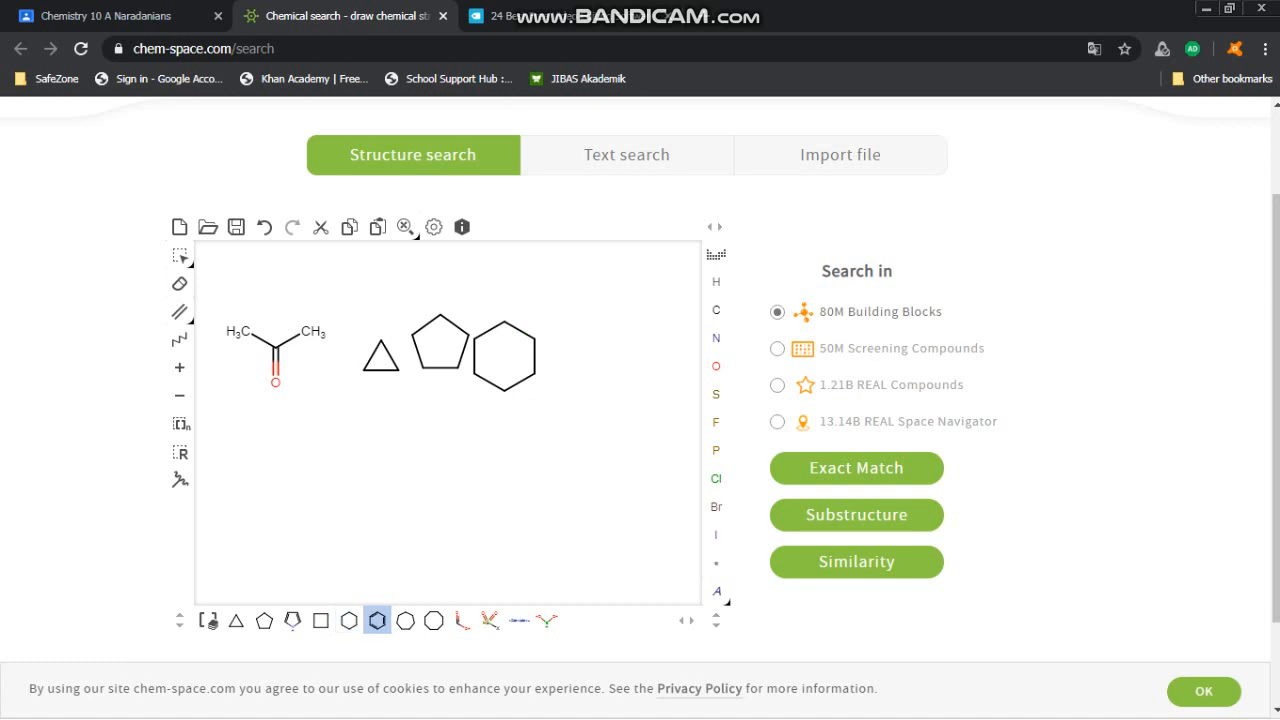
pyautogui.click(414, 424)
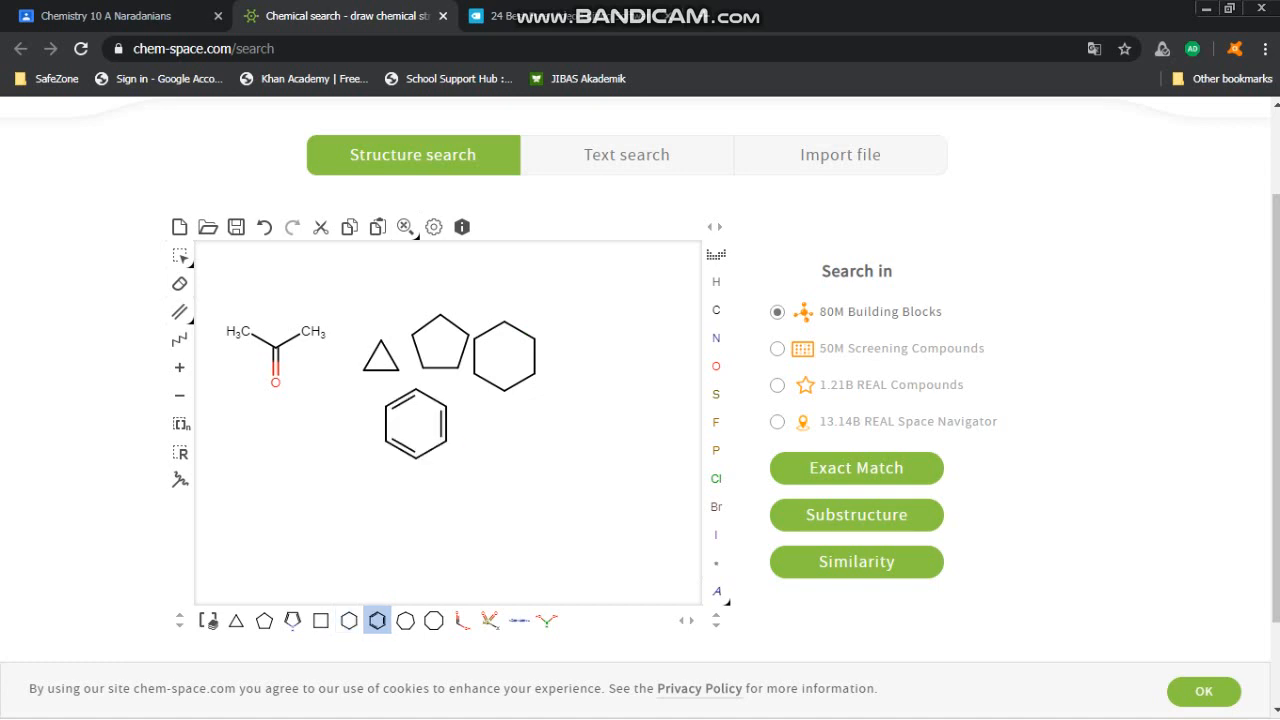